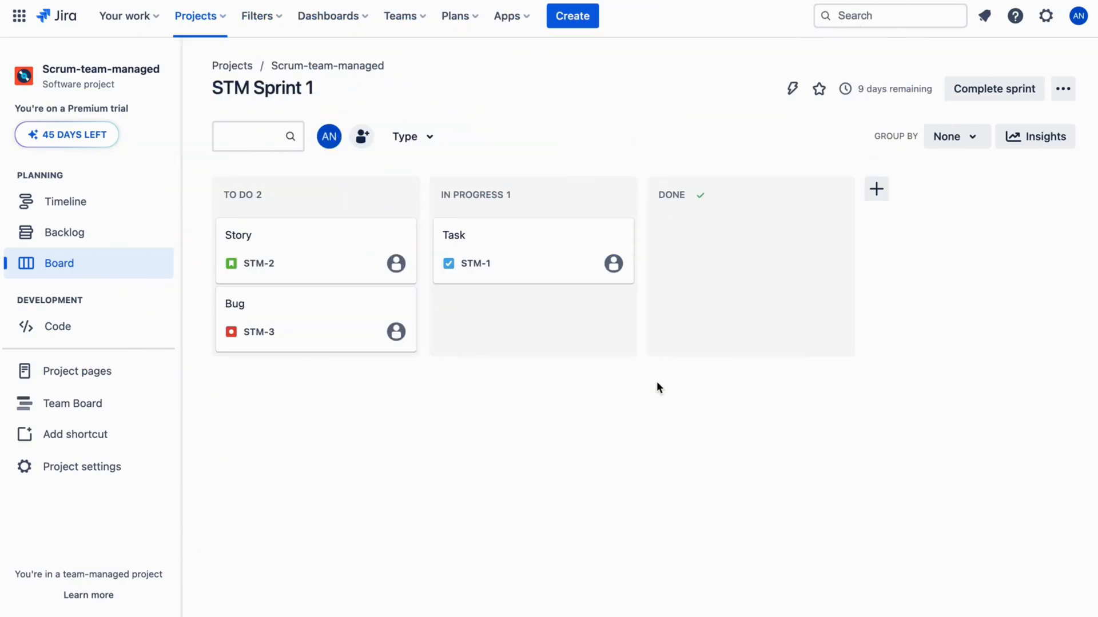
mouse_move(560, 363)
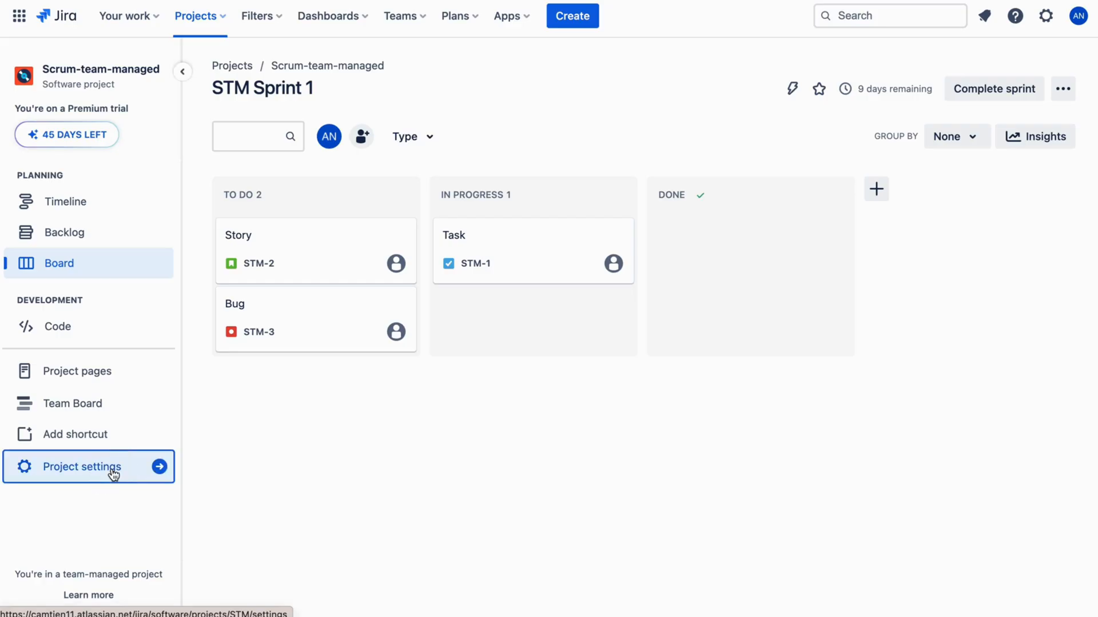
Go to the Scrum-team-managed project's settings, landing on the issue types list
left_click(81, 467)
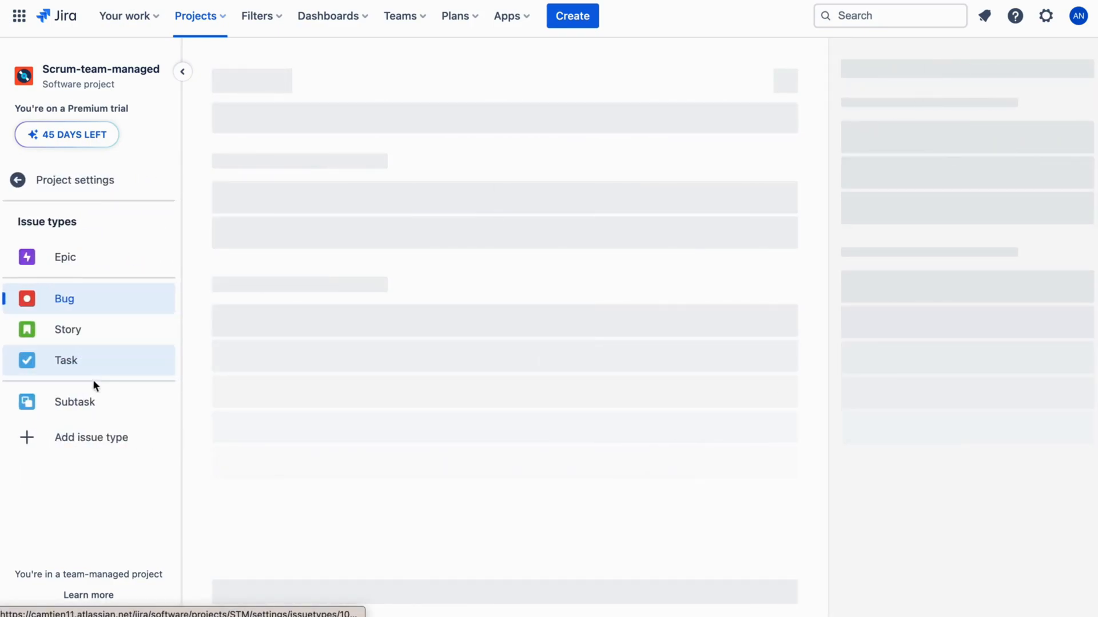
Create a new issue type named Documentation in Scrum-team-managed
left_click(90, 436)
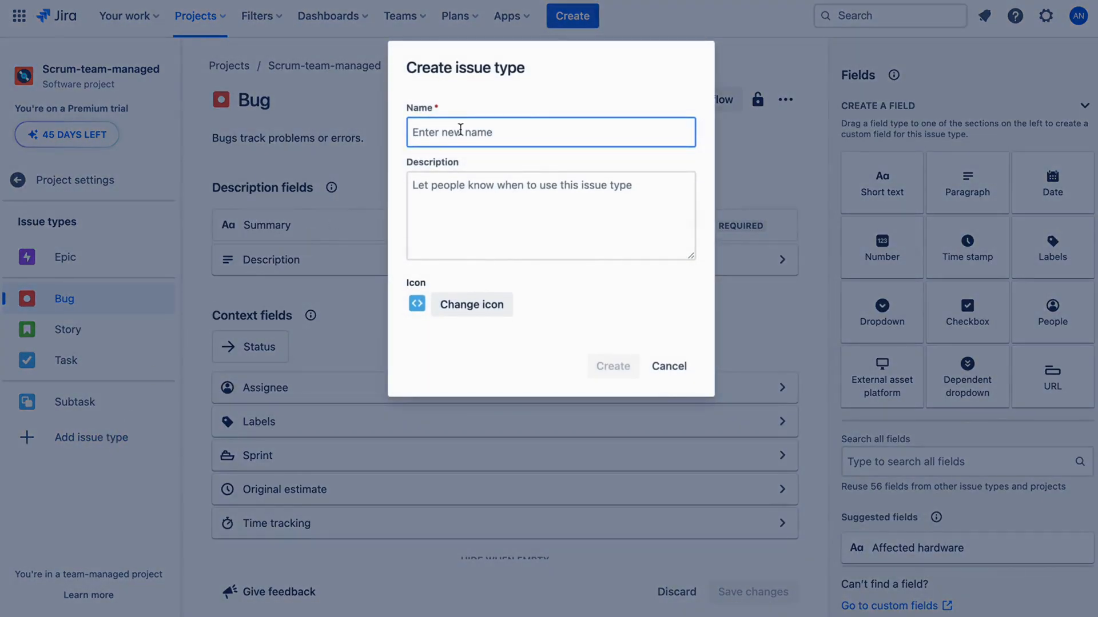
type("Documentation")
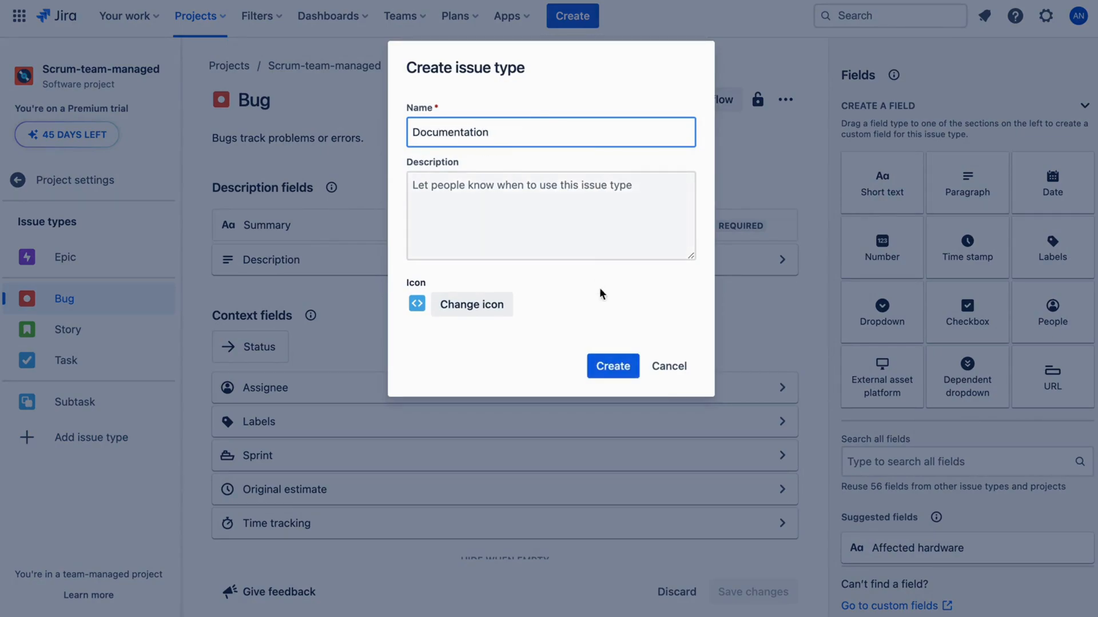
left_click(611, 365)
type("Technical Debt")
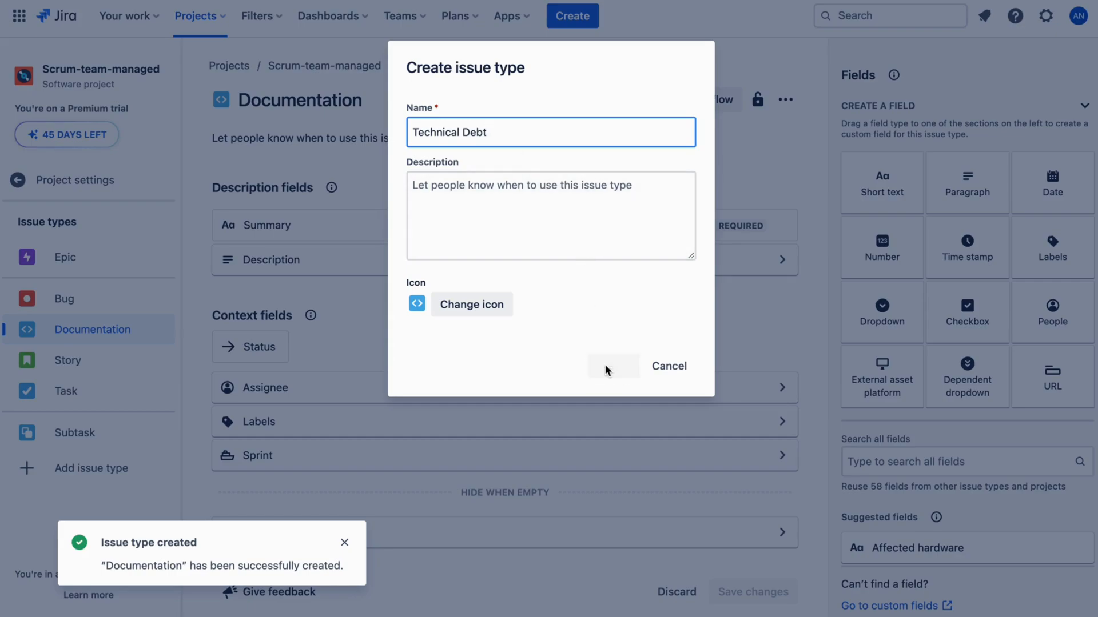
left_click(610, 366)
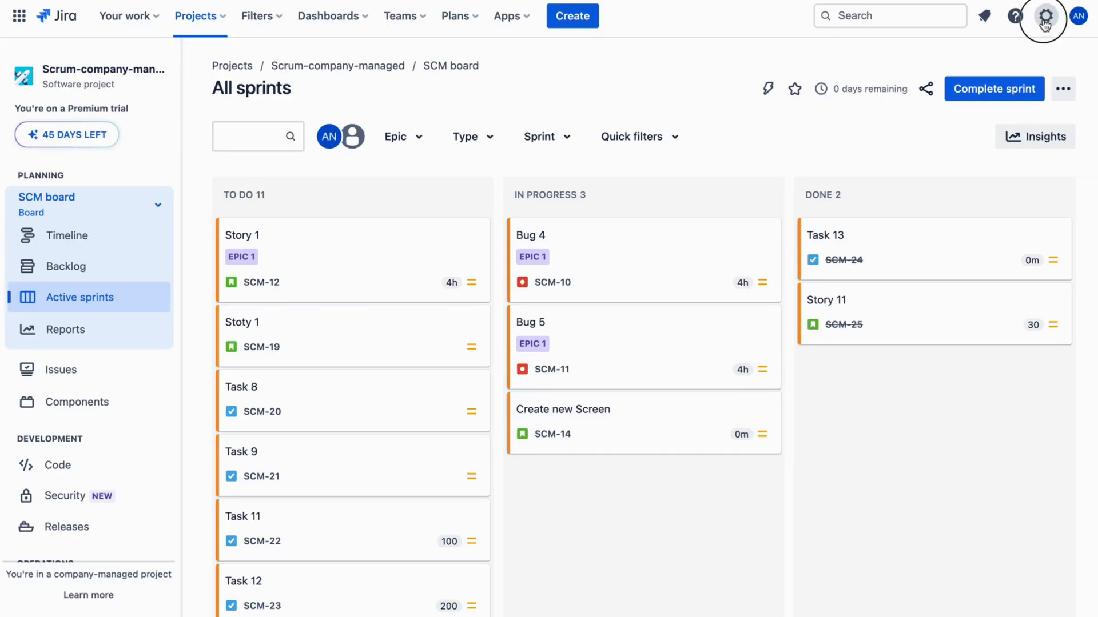
Add a site-wide Standard issue type named Documentation via the Issues settings
left_click(1044, 15)
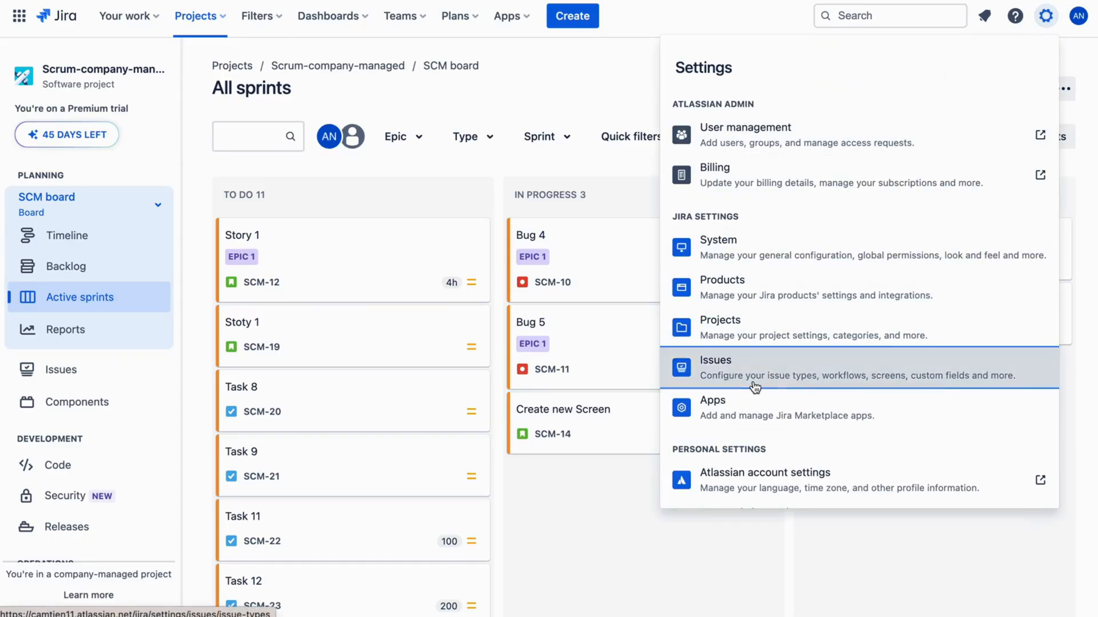
left_click(714, 367)
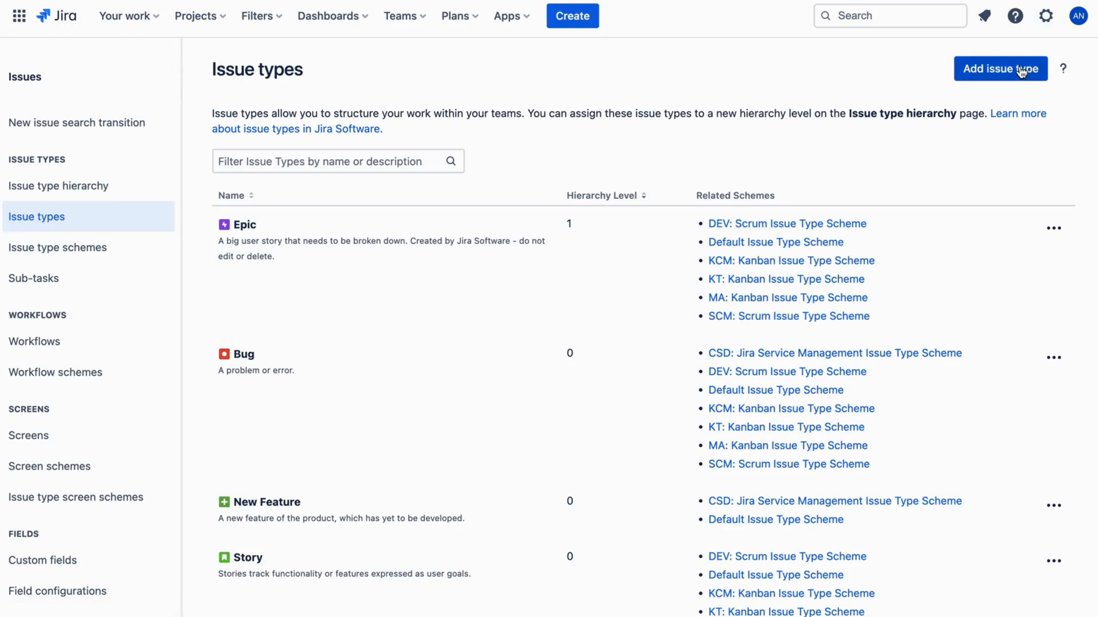
left_click(999, 69)
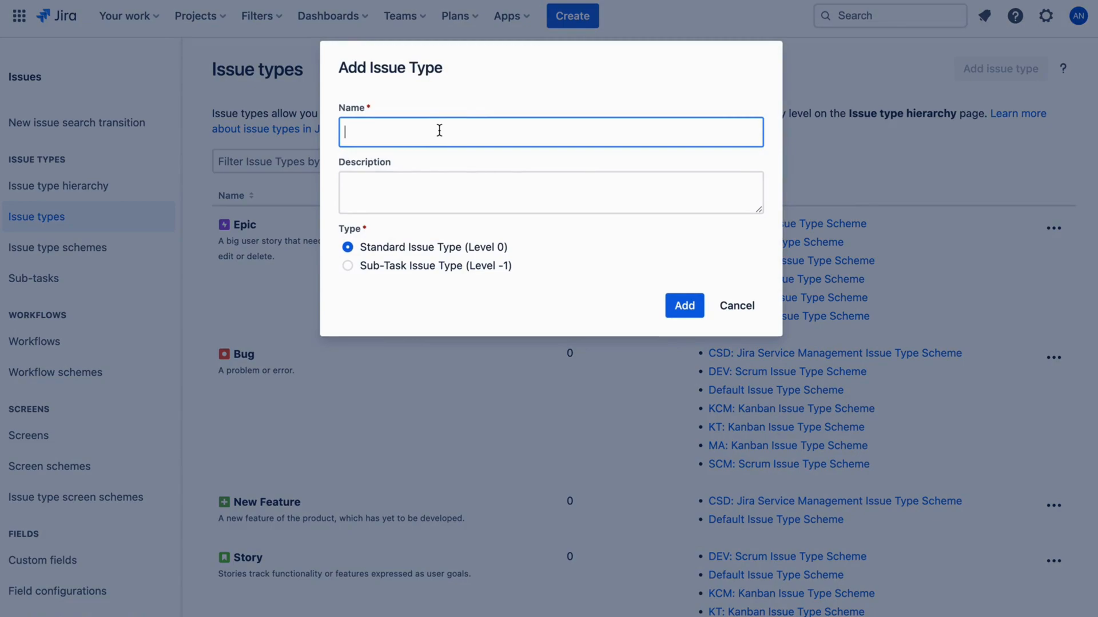
type("Documentation")
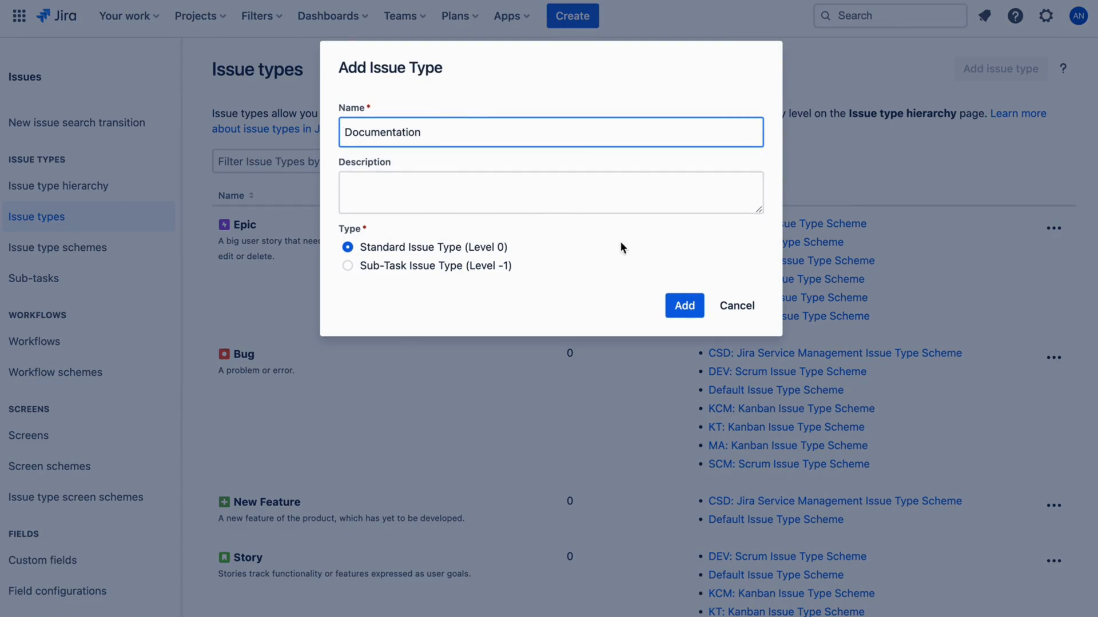
left_click(684, 305)
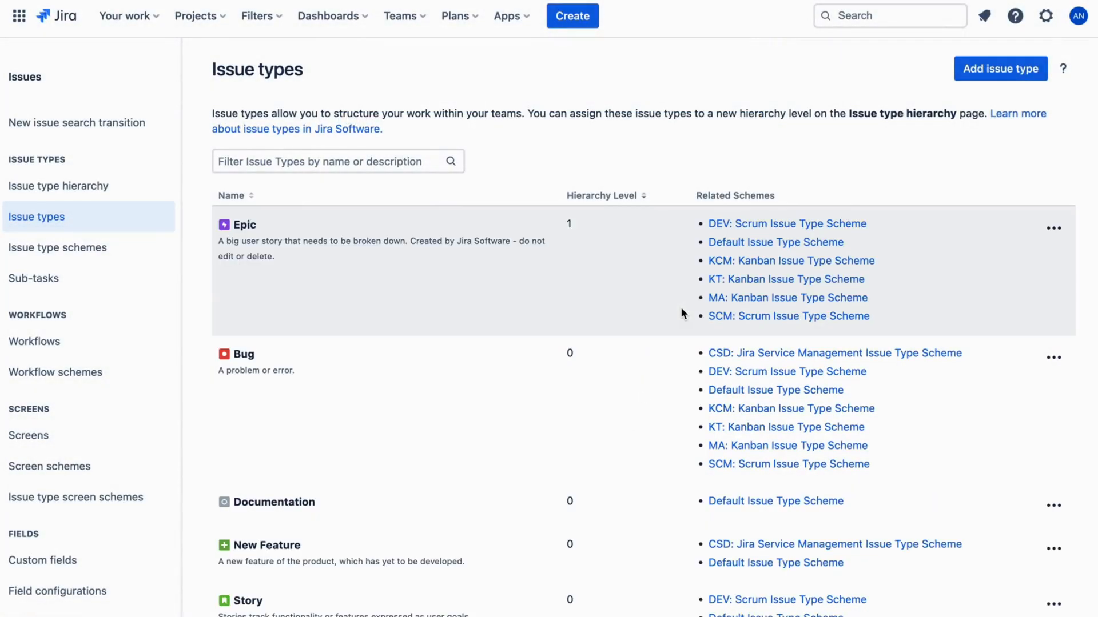
Filter the issue types list by 'document' and reach the DEV: Scrum scheme editor
type("document")
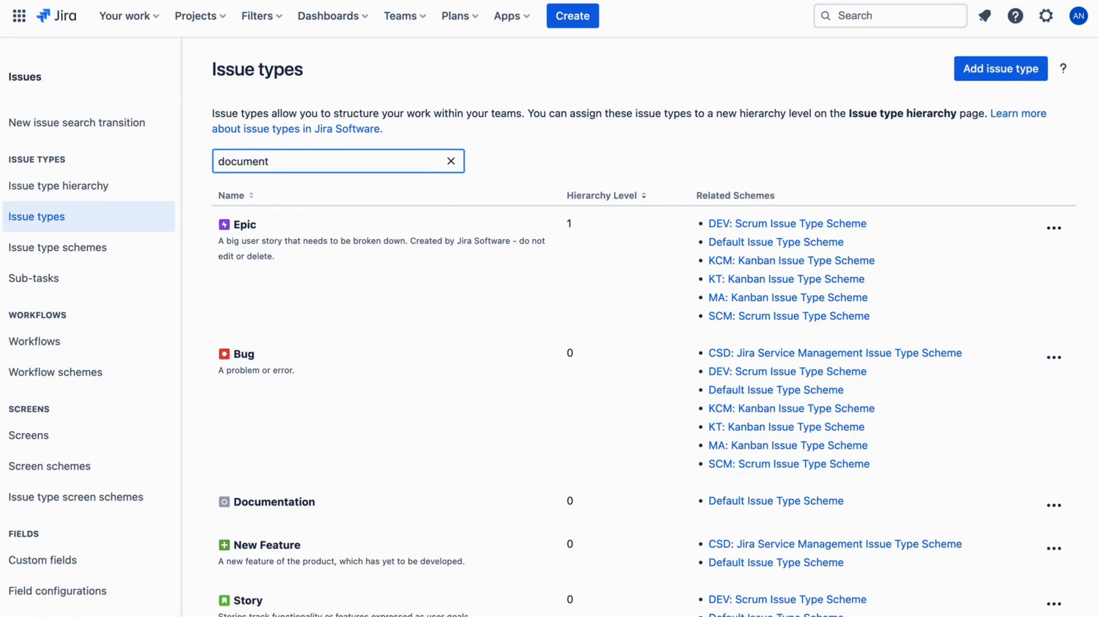
type("document")
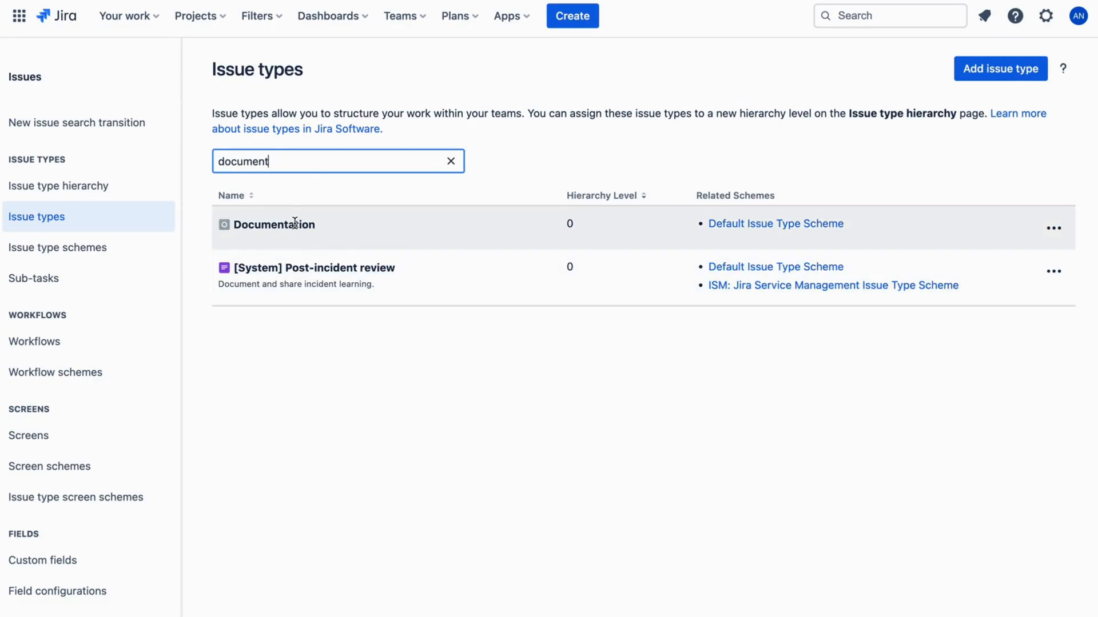
left_click(1053, 229)
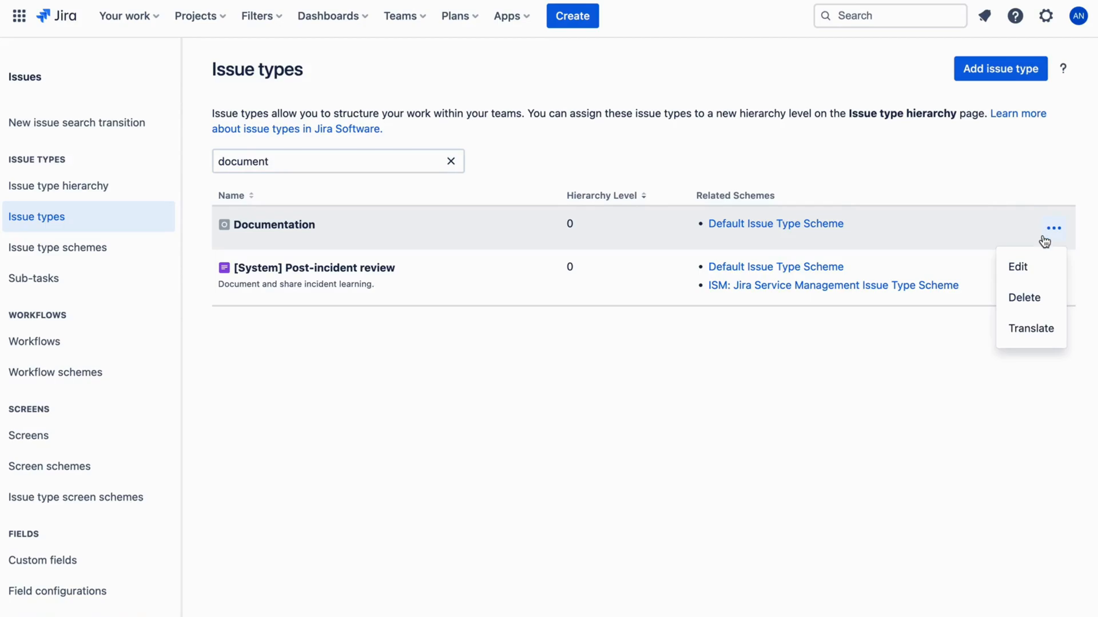
left_click(58, 247)
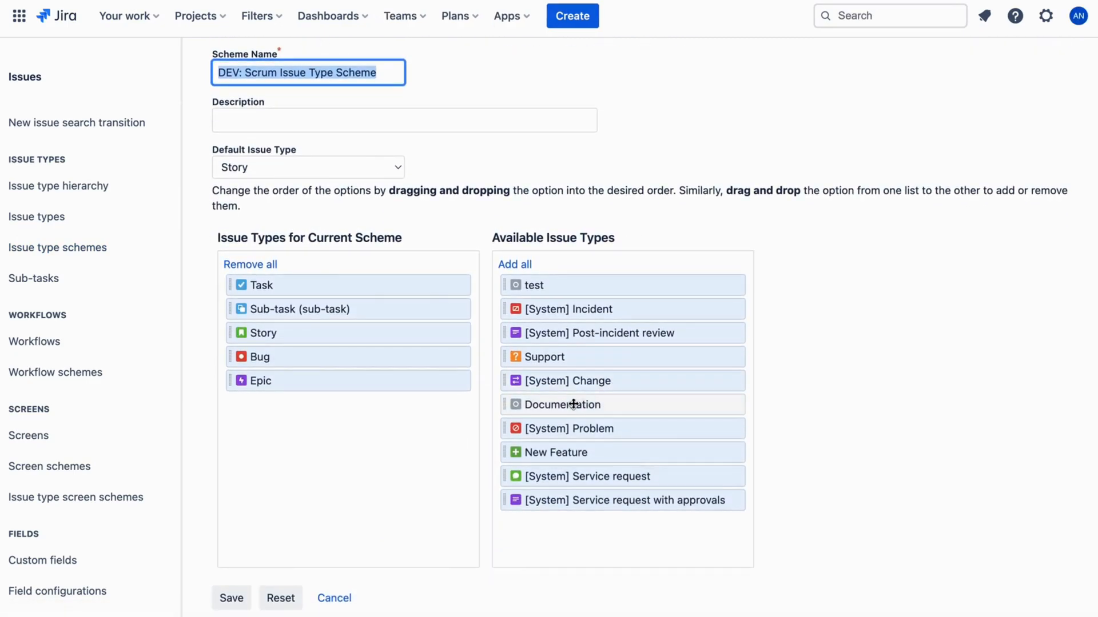
Move Documentation into the DEV: Scrum scheme's current issue types and save
left_click_drag(555, 403, 376, 393)
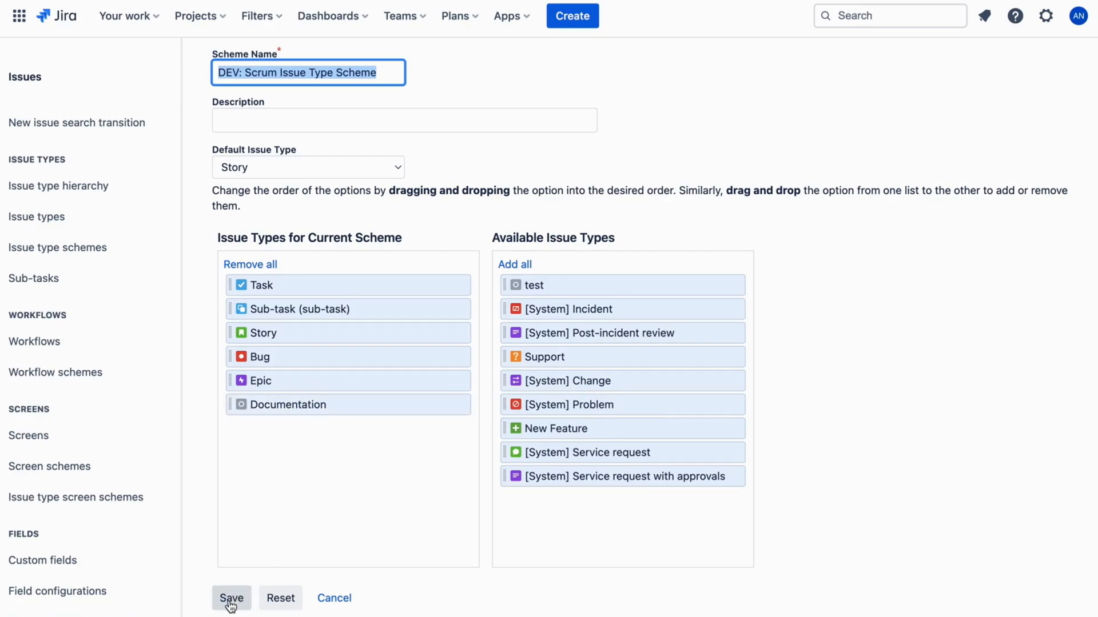
left_click(231, 598)
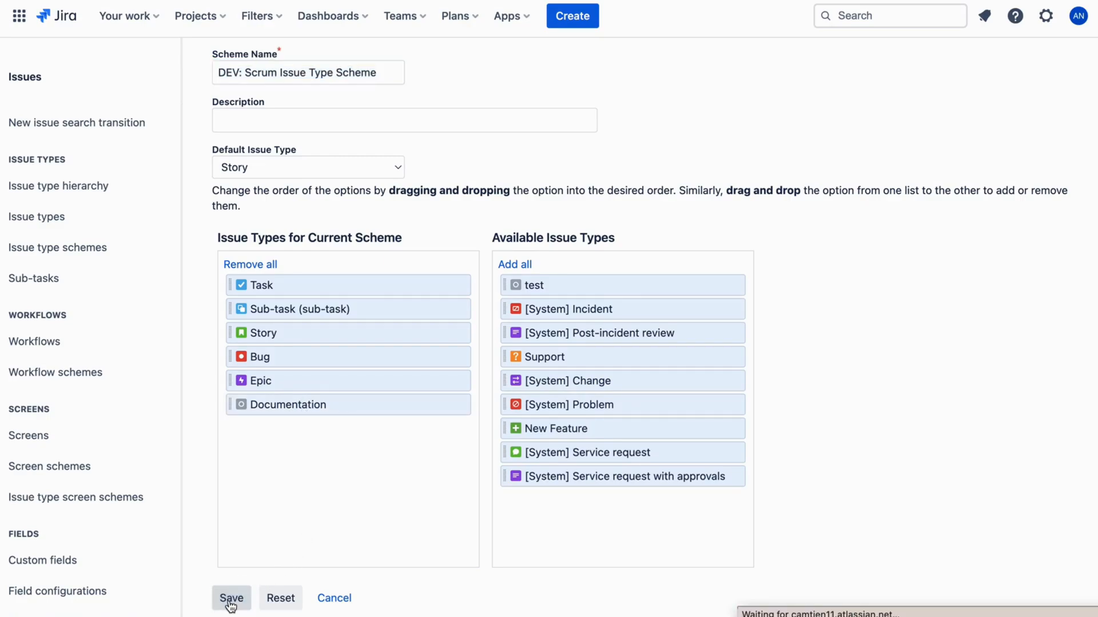
left_click(231, 598)
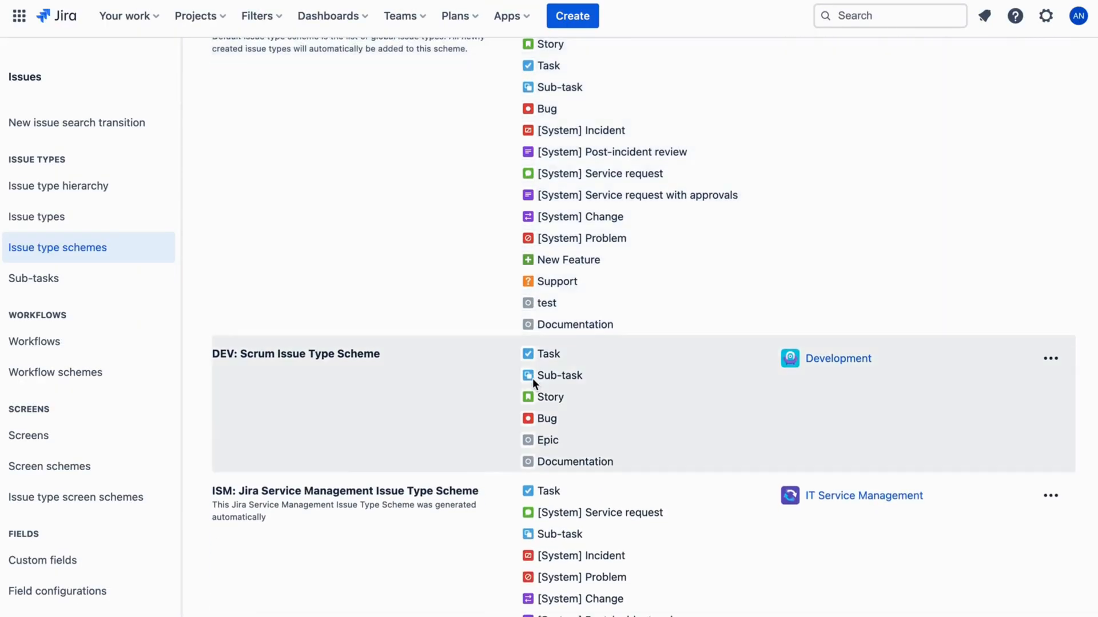
Associate the DEV: Scrum scheme with Scrum-company-managed and return to its board
scroll("down", 3)
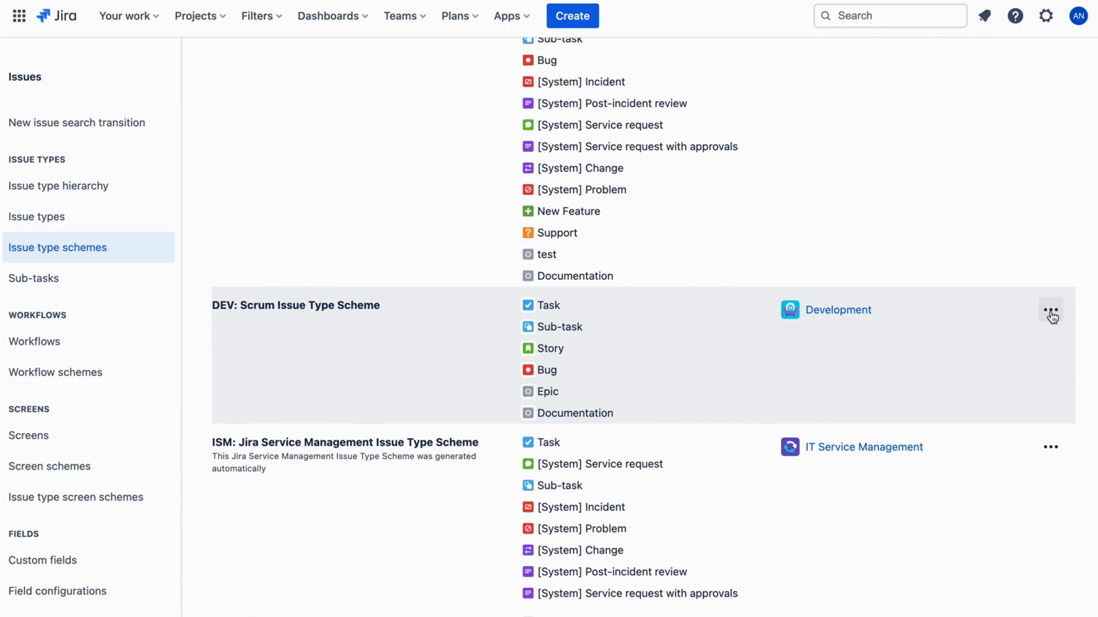
mouse_move(1027, 385)
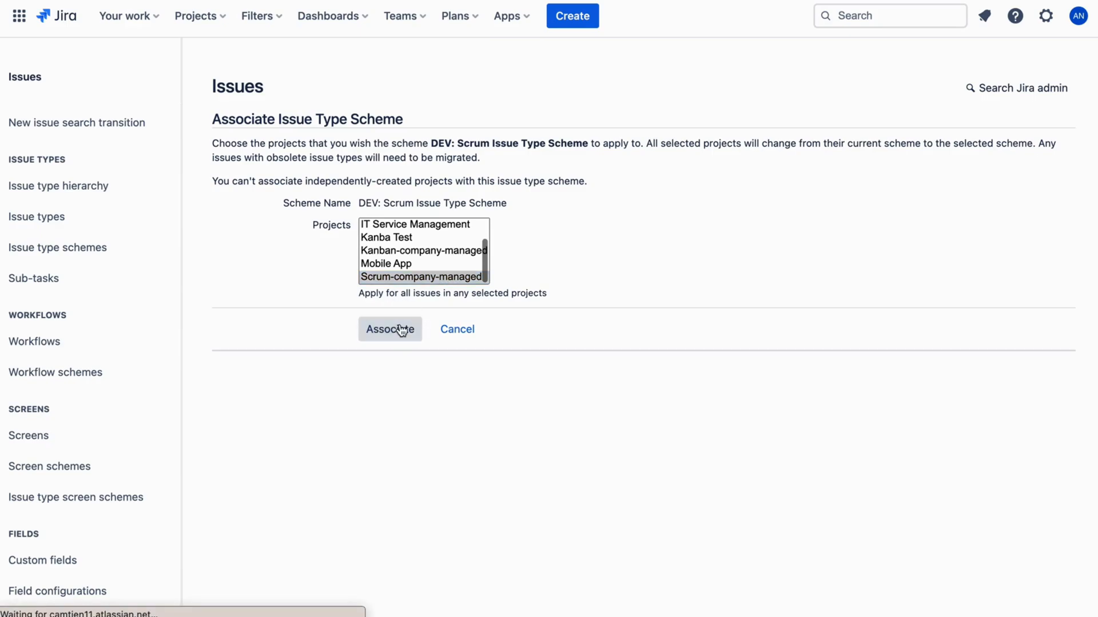
left_click(390, 329)
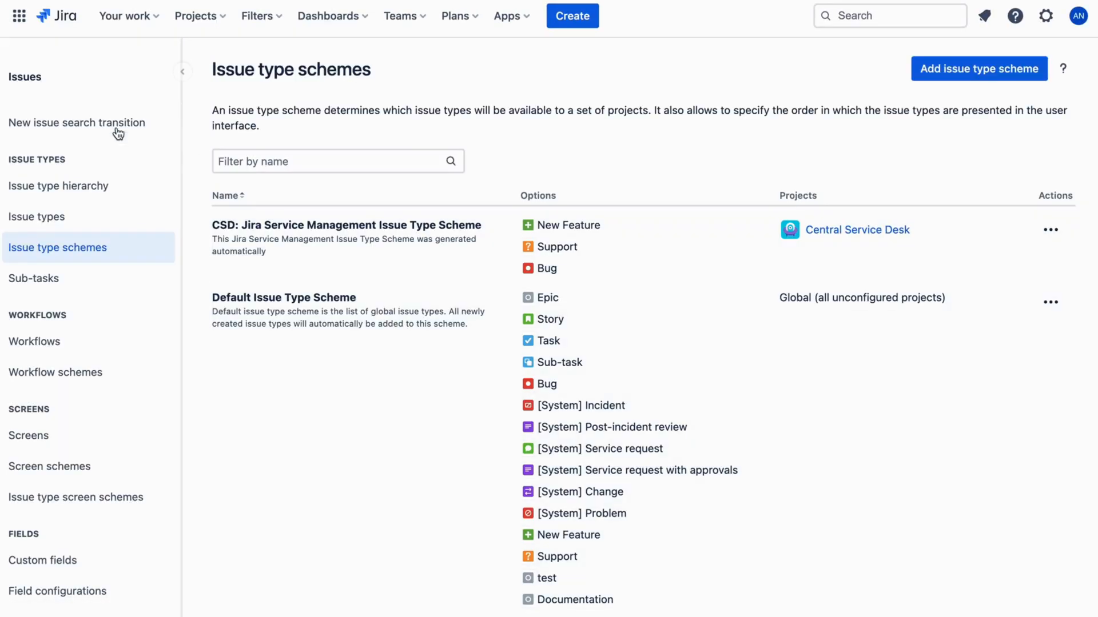
left_click(37, 216)
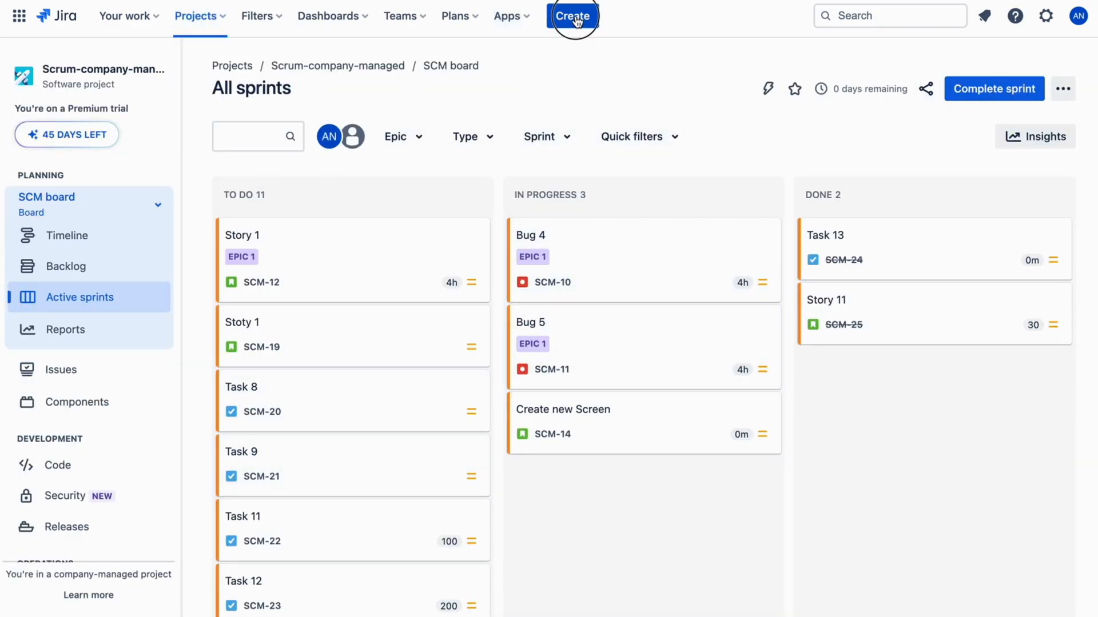
Start a new issue in Scrum-company-managed to check Documentation is offered
left_click(573, 15)
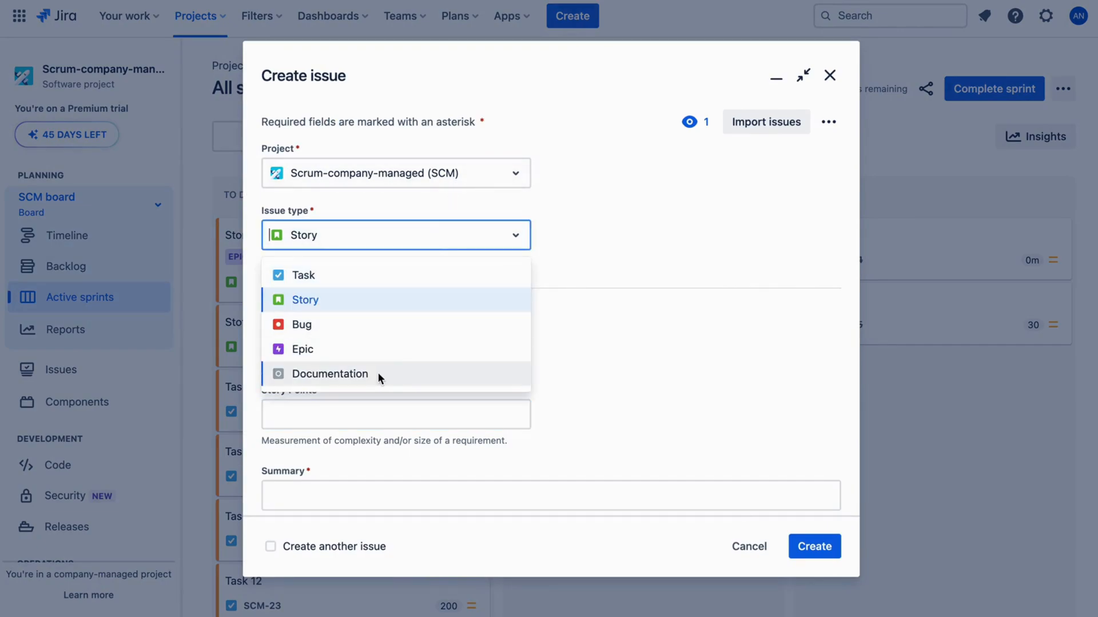